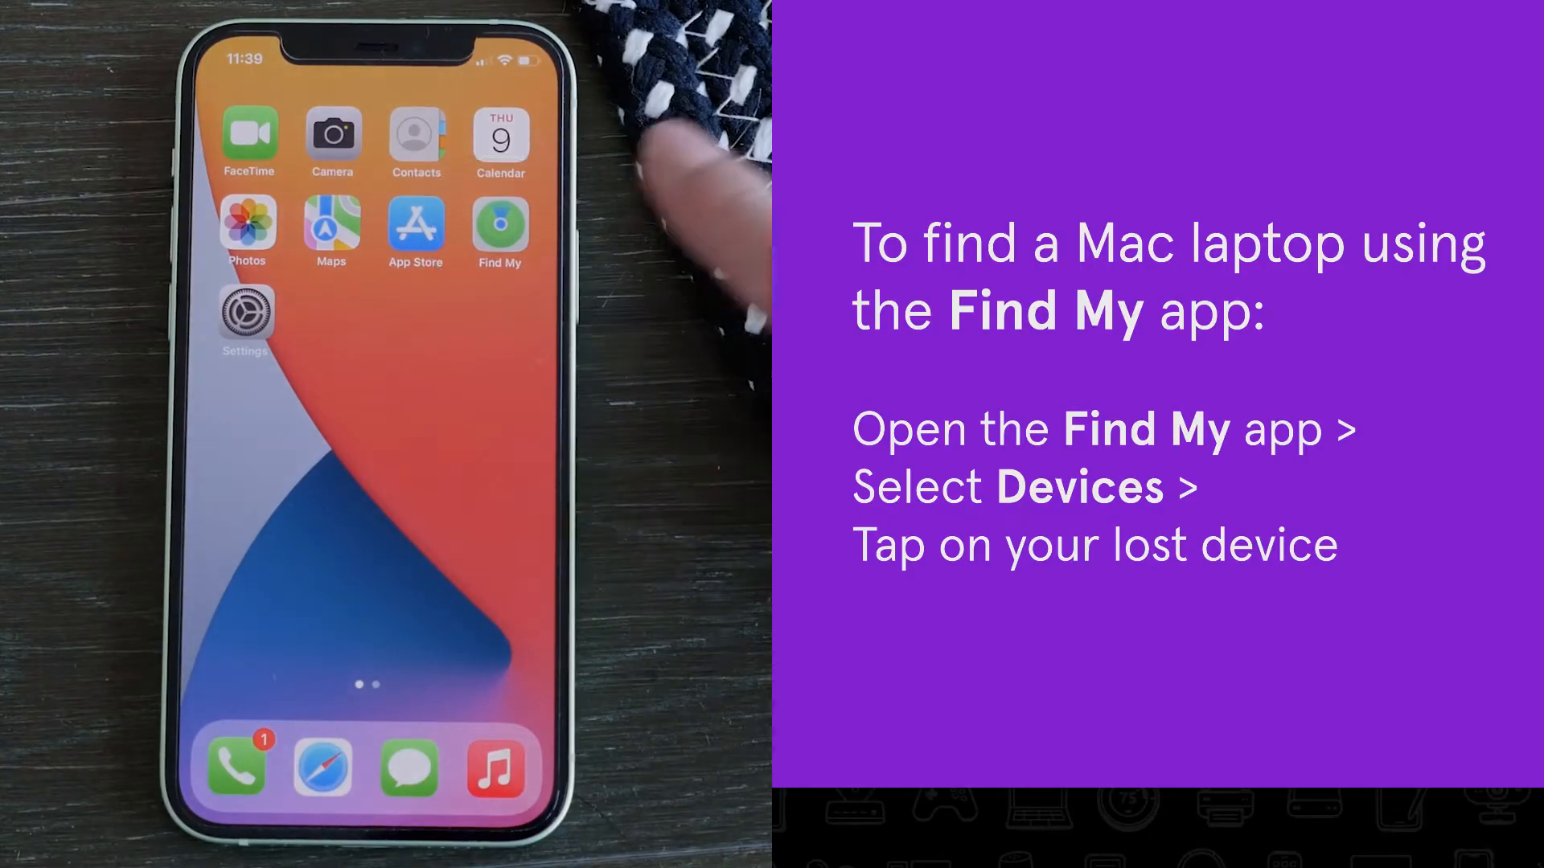
- Show the Find My devices list and select the lost Mac RTCMACY90L1JGH8 in Nashville, TN
click(498, 223)
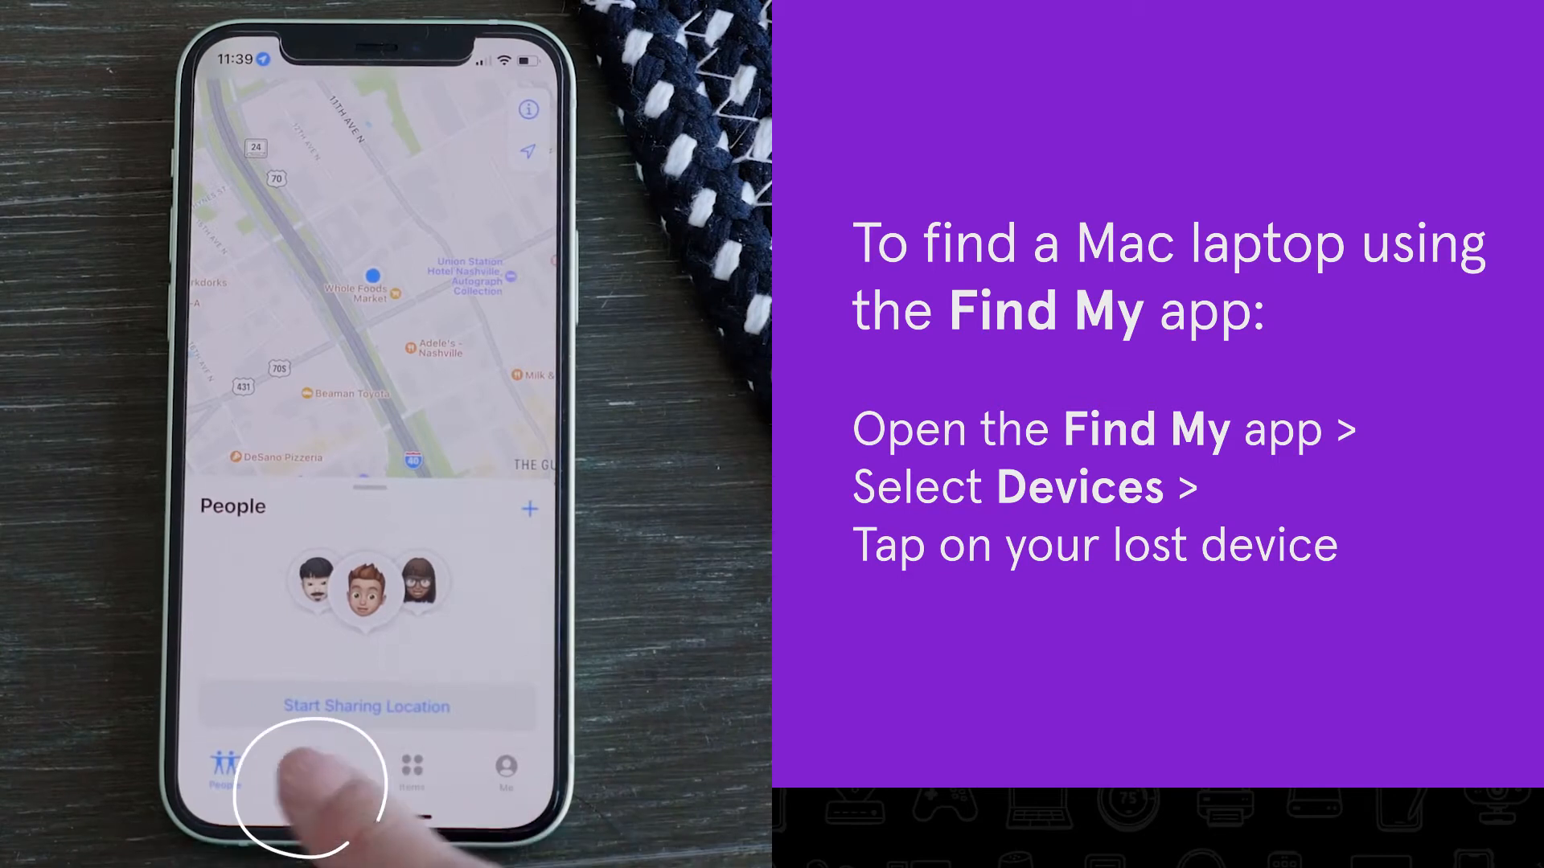
click(309, 768)
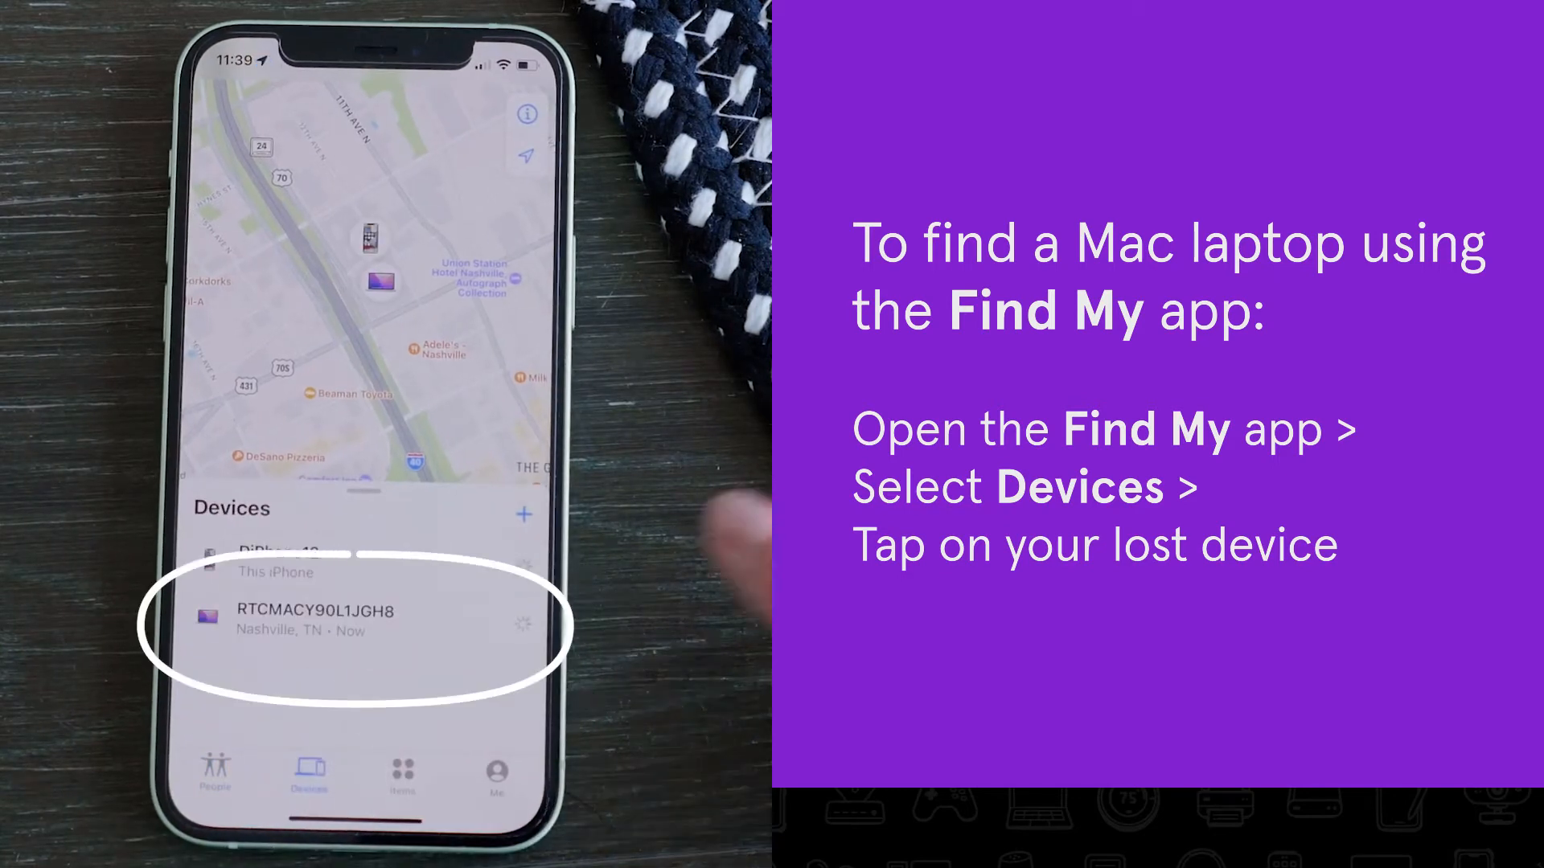
click(354, 620)
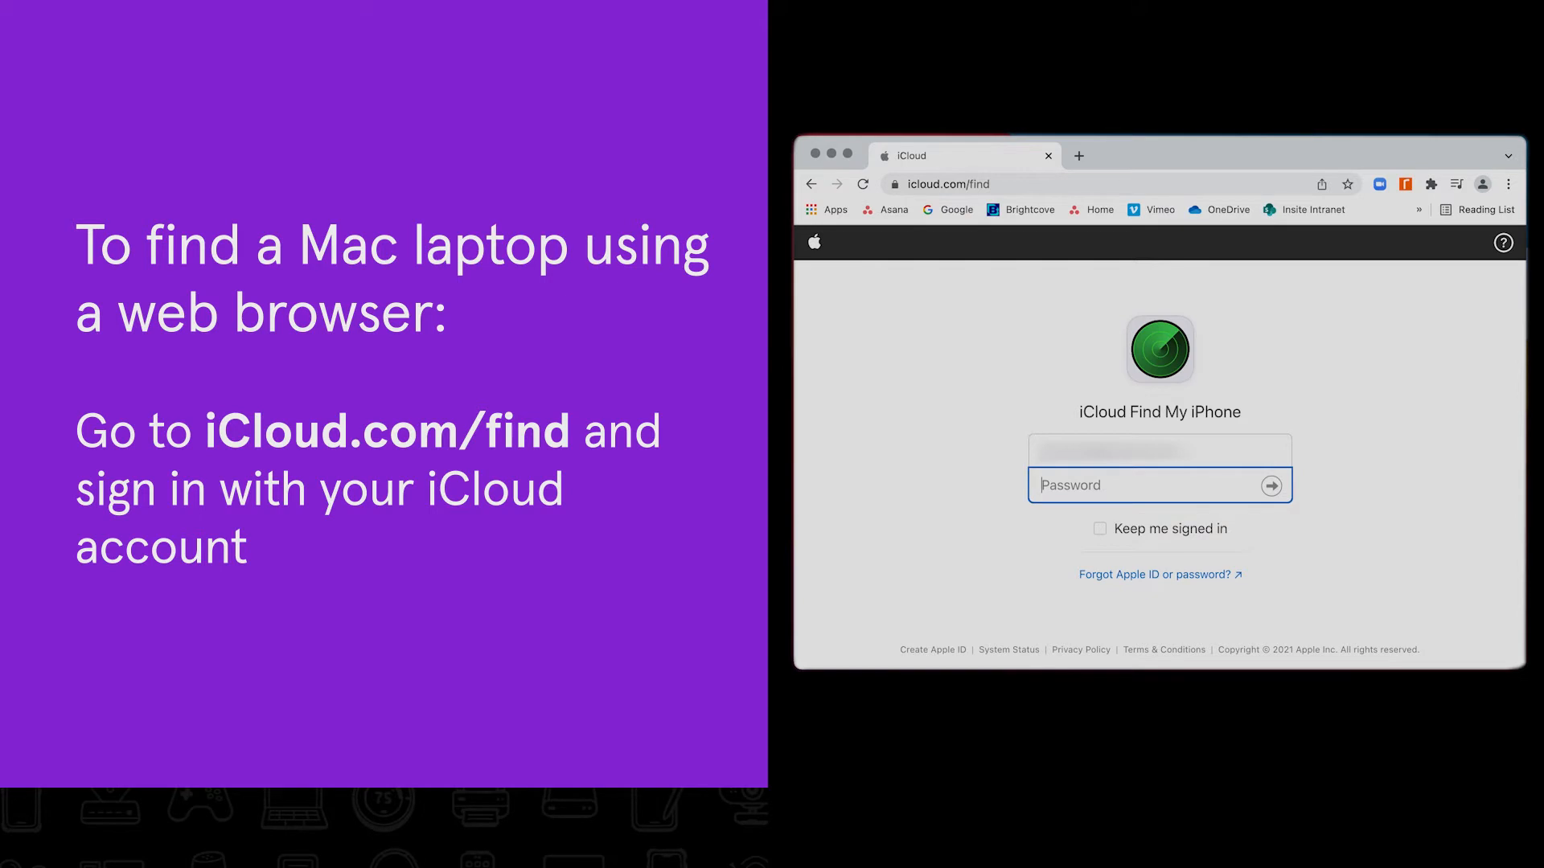
- Sign in at icloud.com/find and pick RTCMACY90L1JGH8 from All Devices to locate it
text(•)
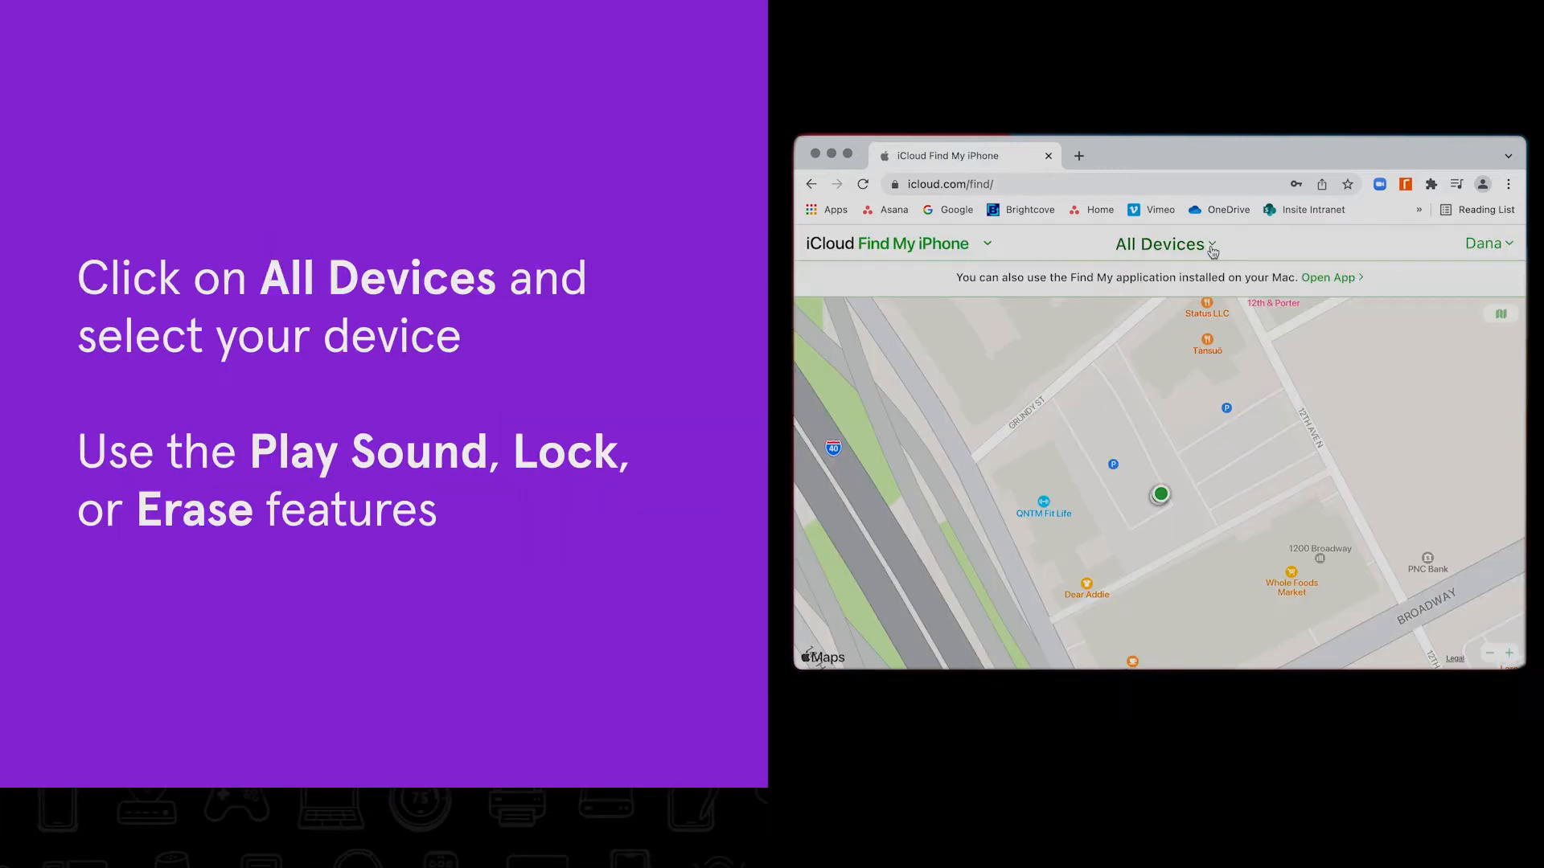
click(1160, 244)
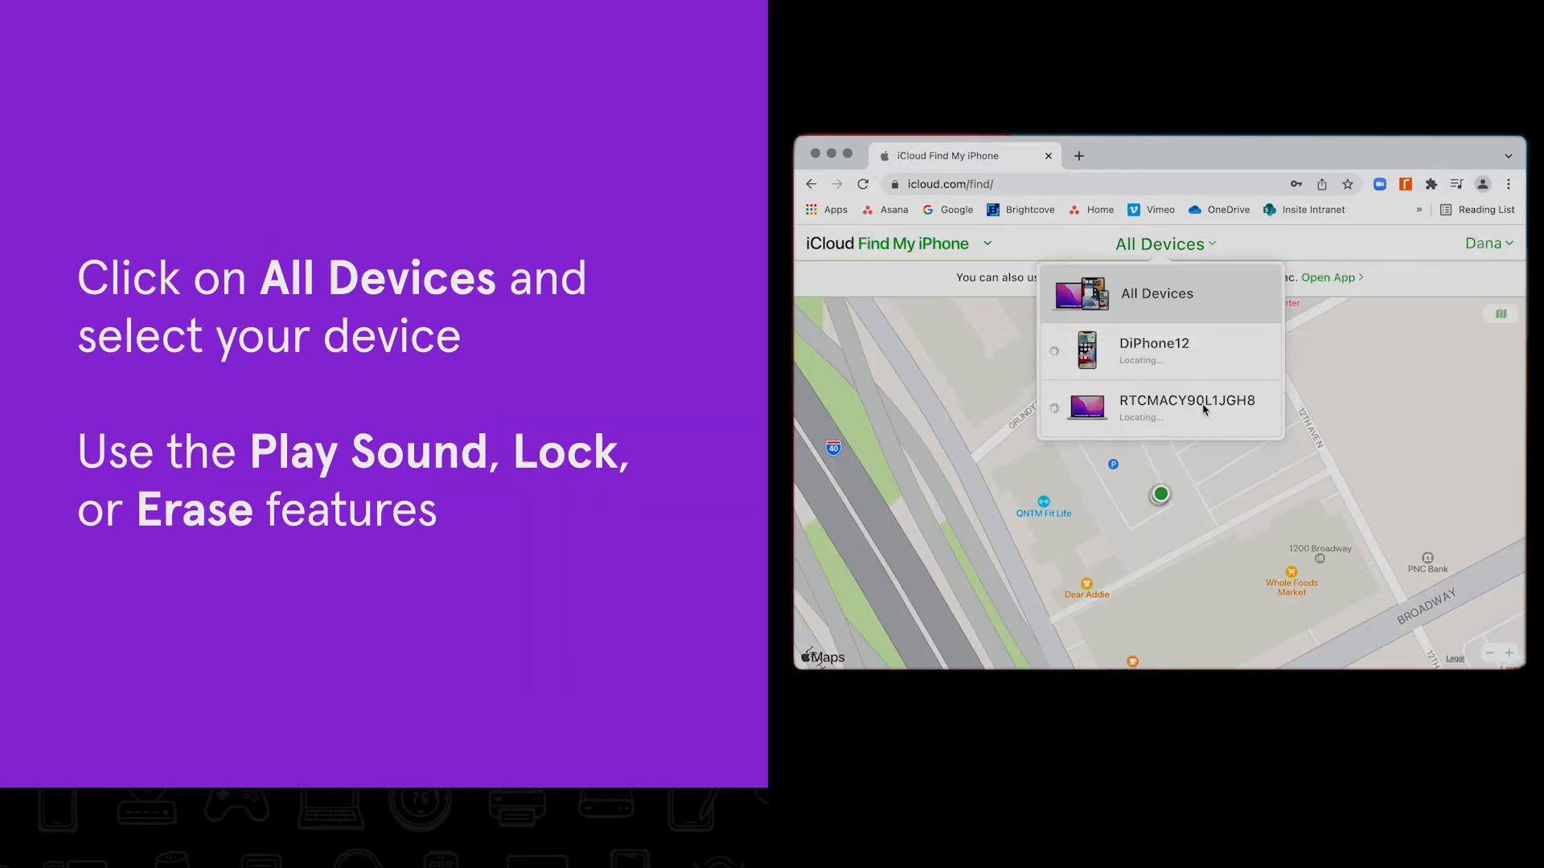
click(1185, 400)
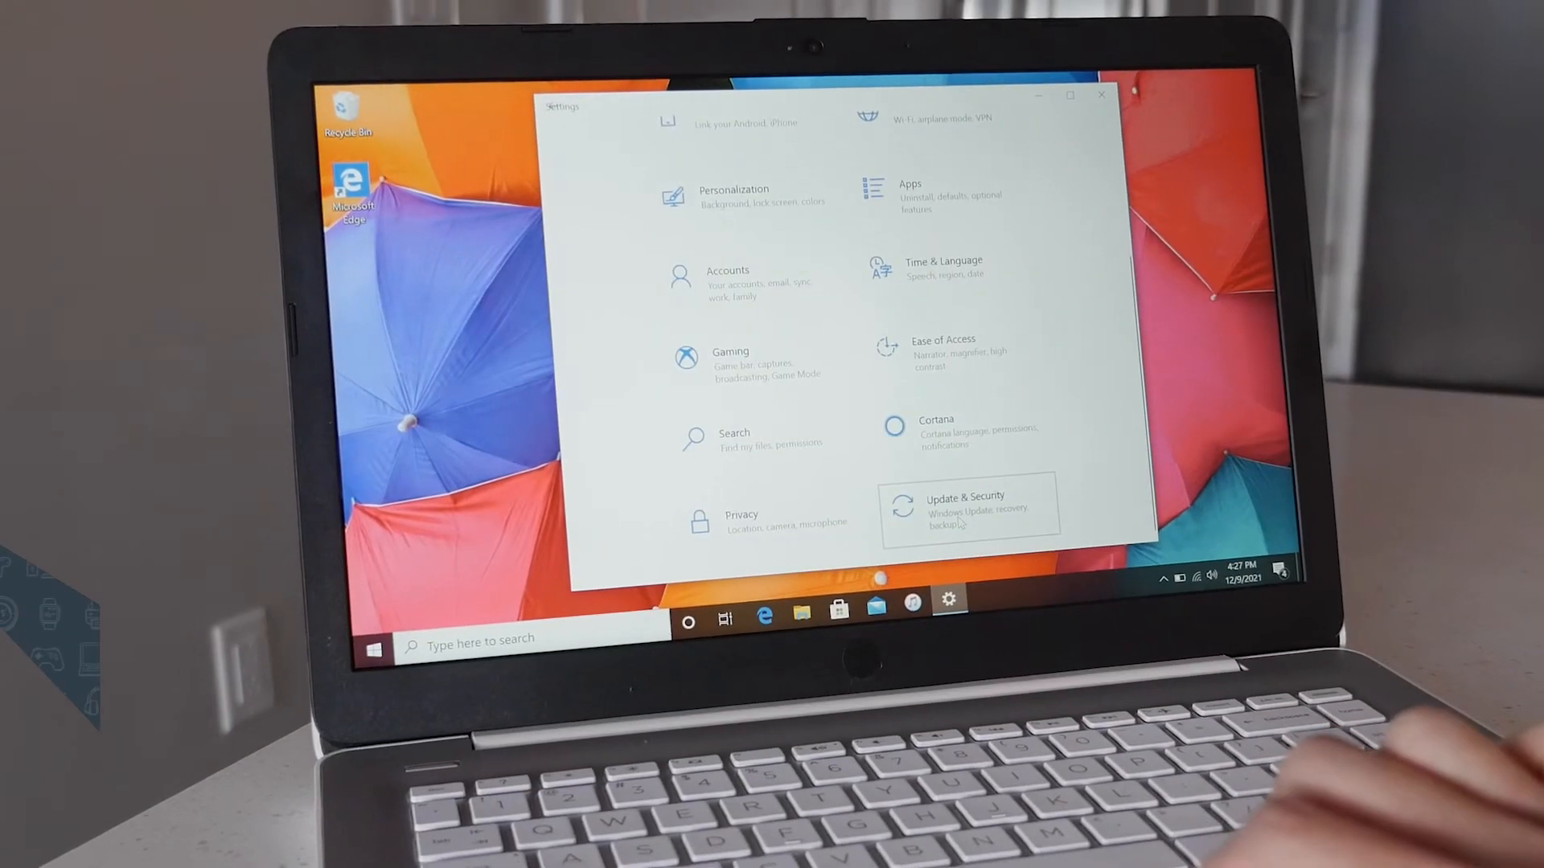
- Reach the Find my device settings under Update & Security in Windows Settings
click(965, 506)
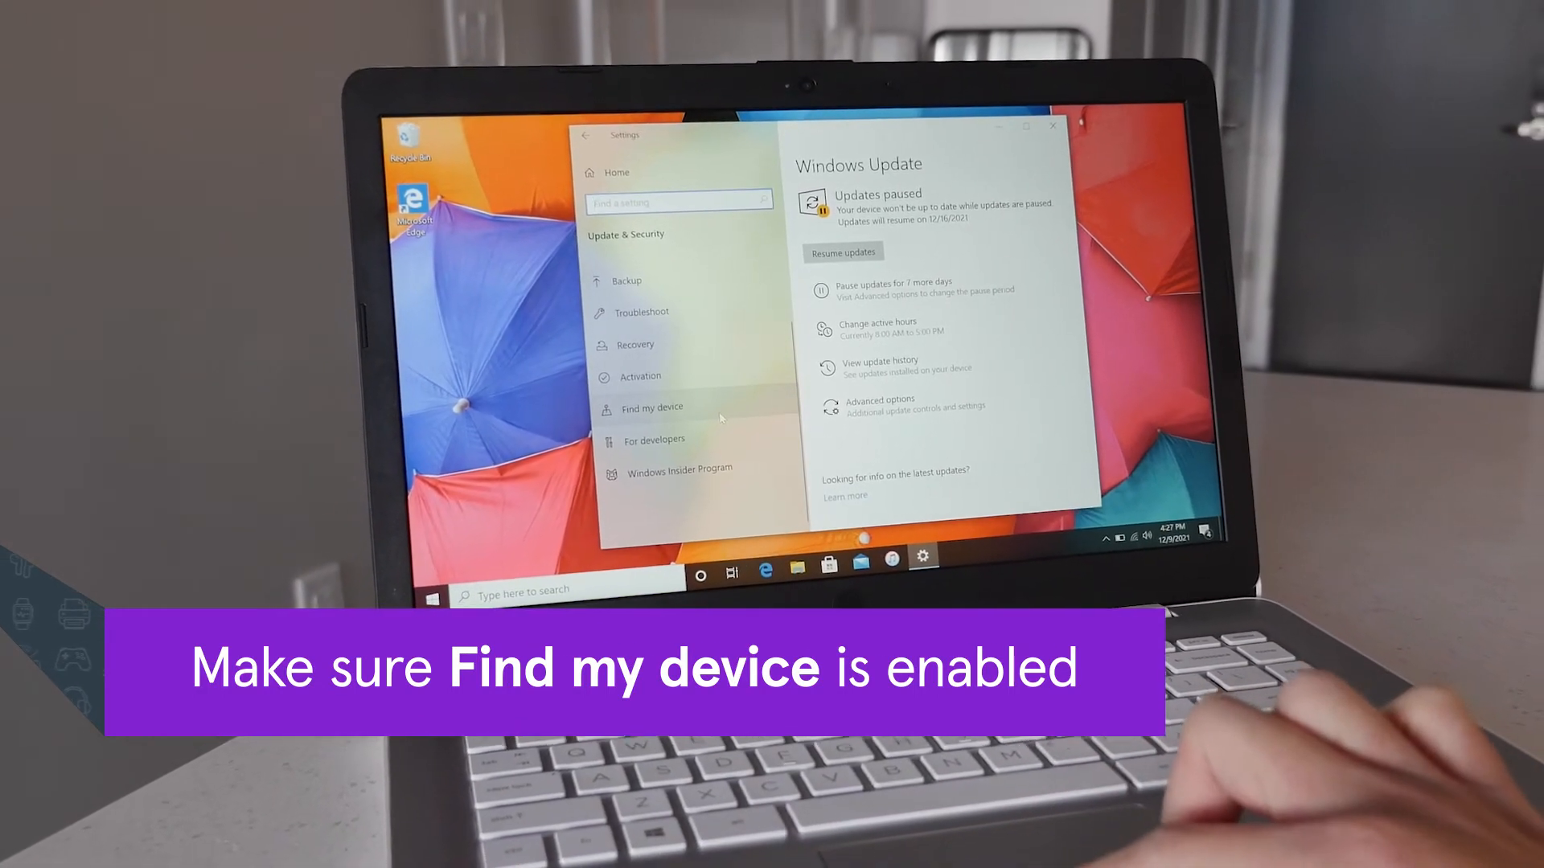
click(651, 407)
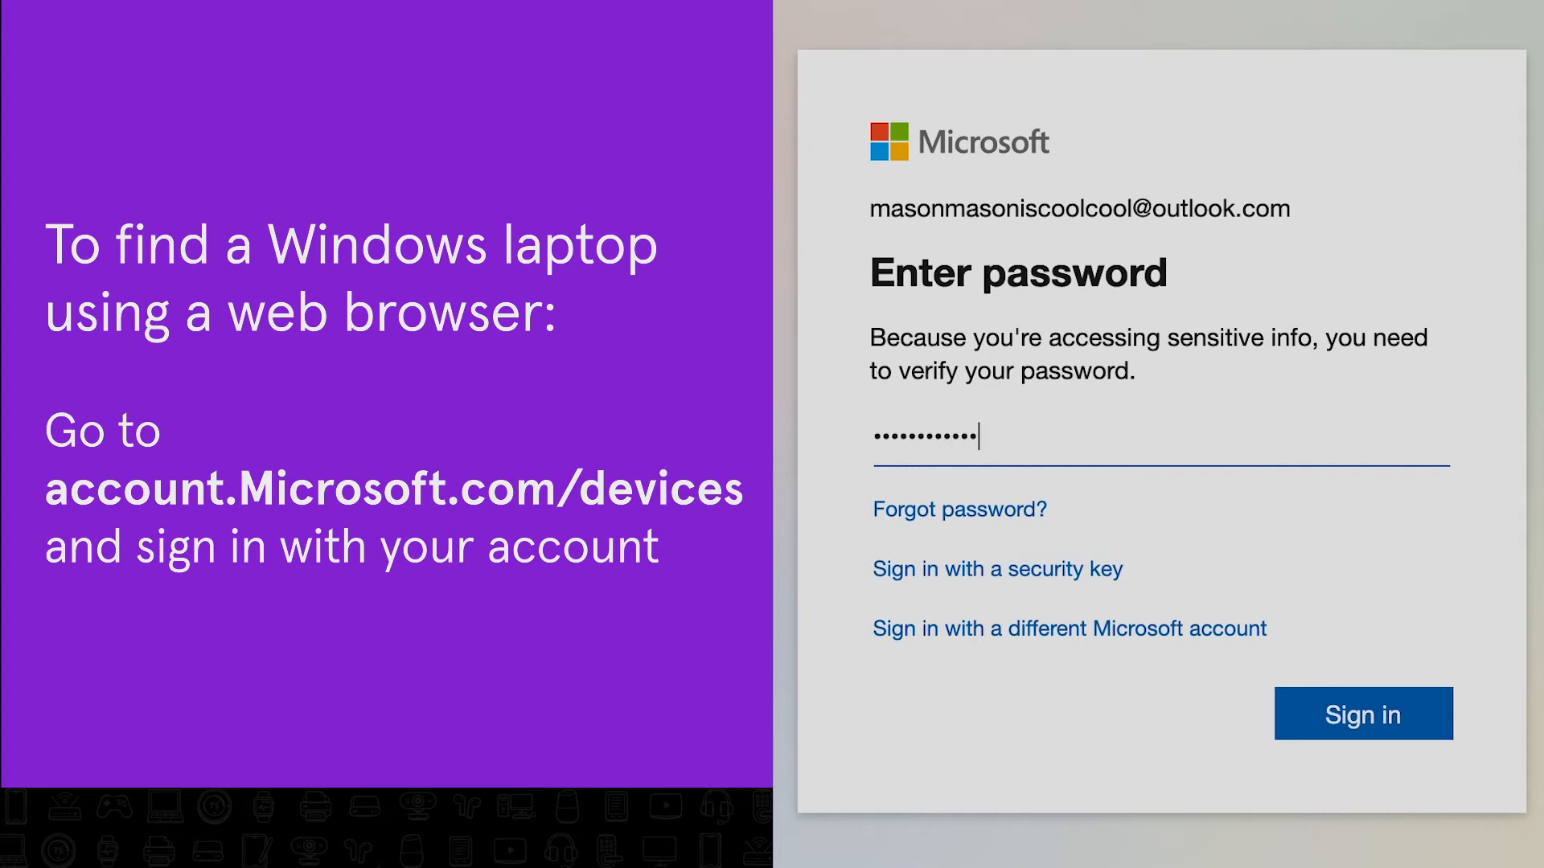
click(1362, 714)
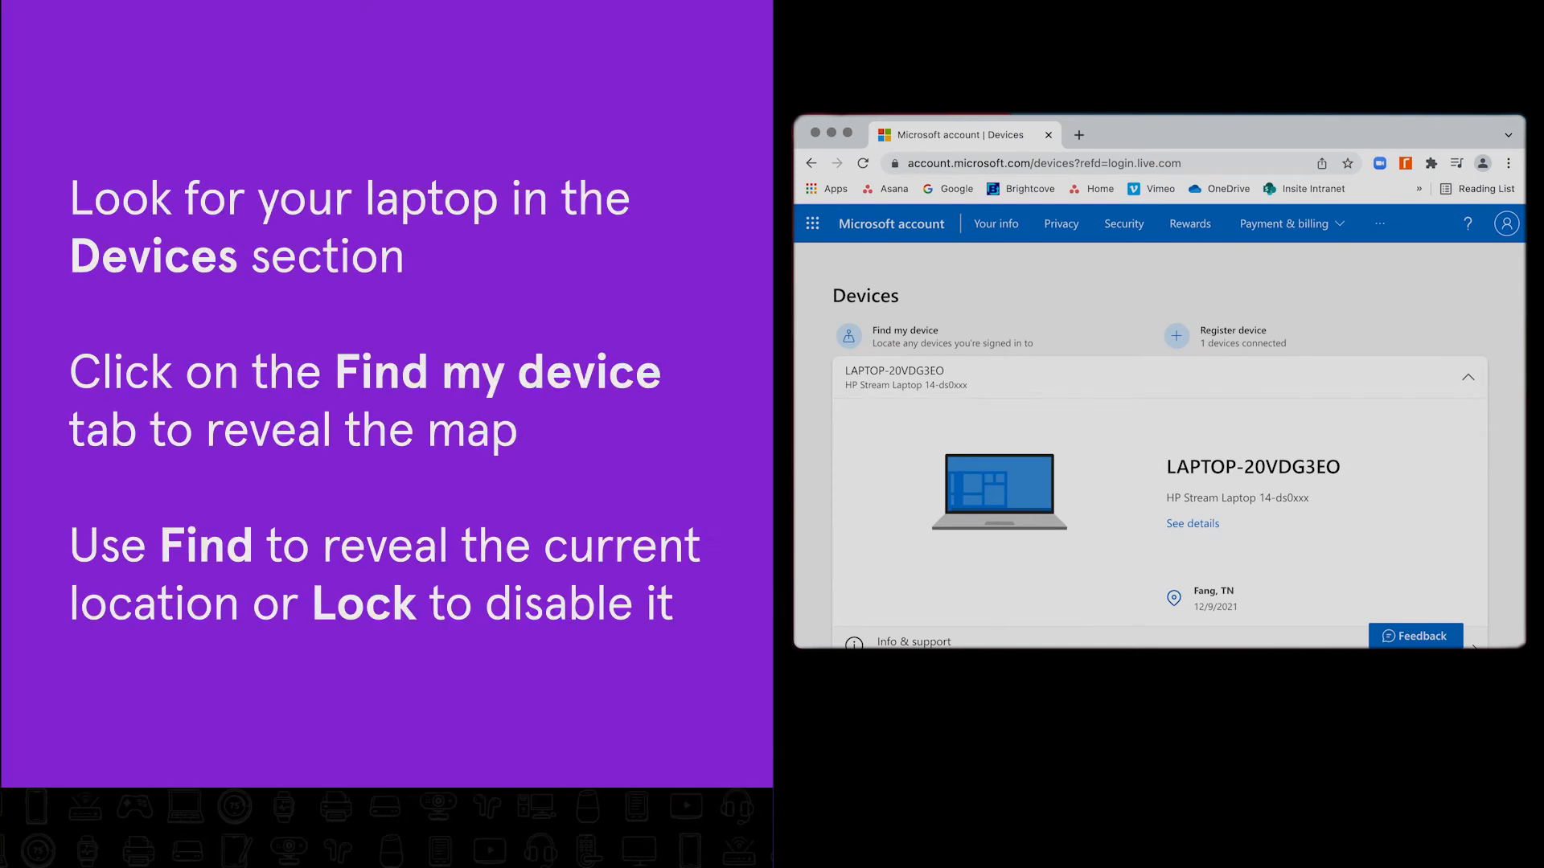
scroll(down, 3)
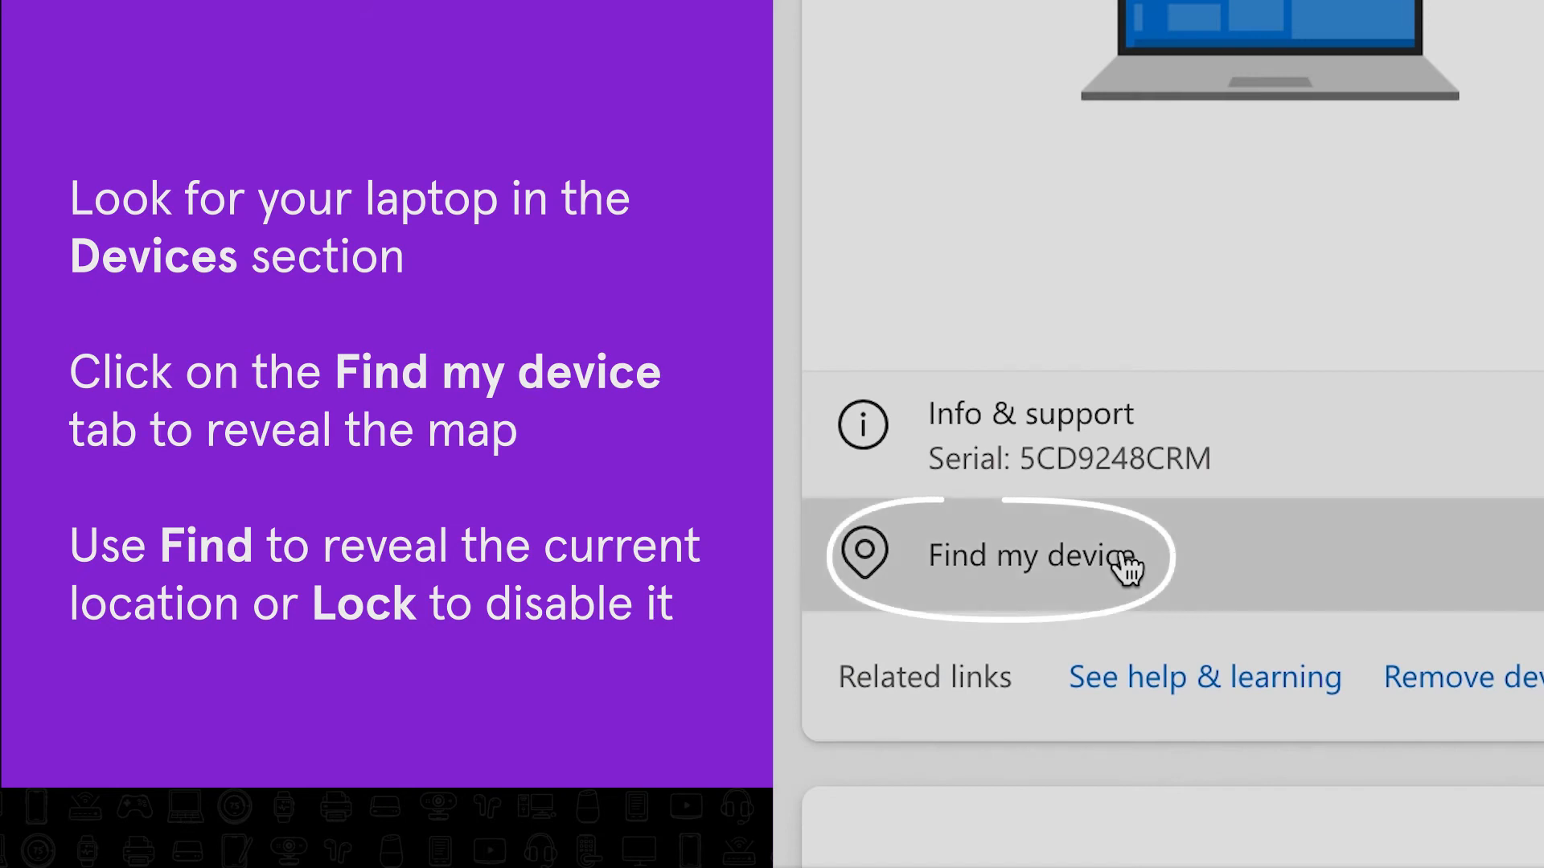
click(1029, 555)
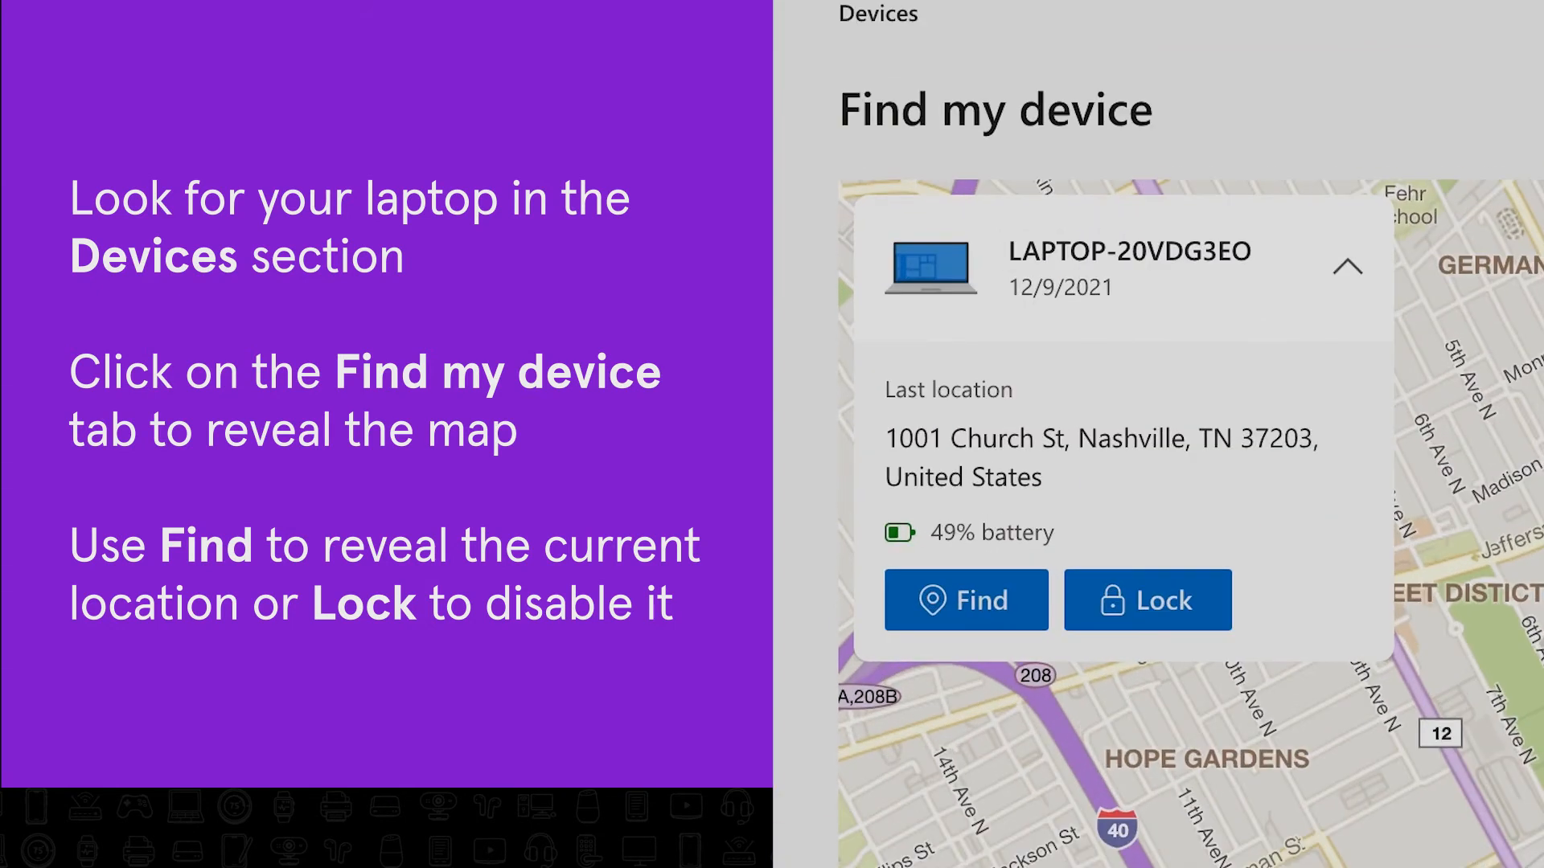
click(966, 600)
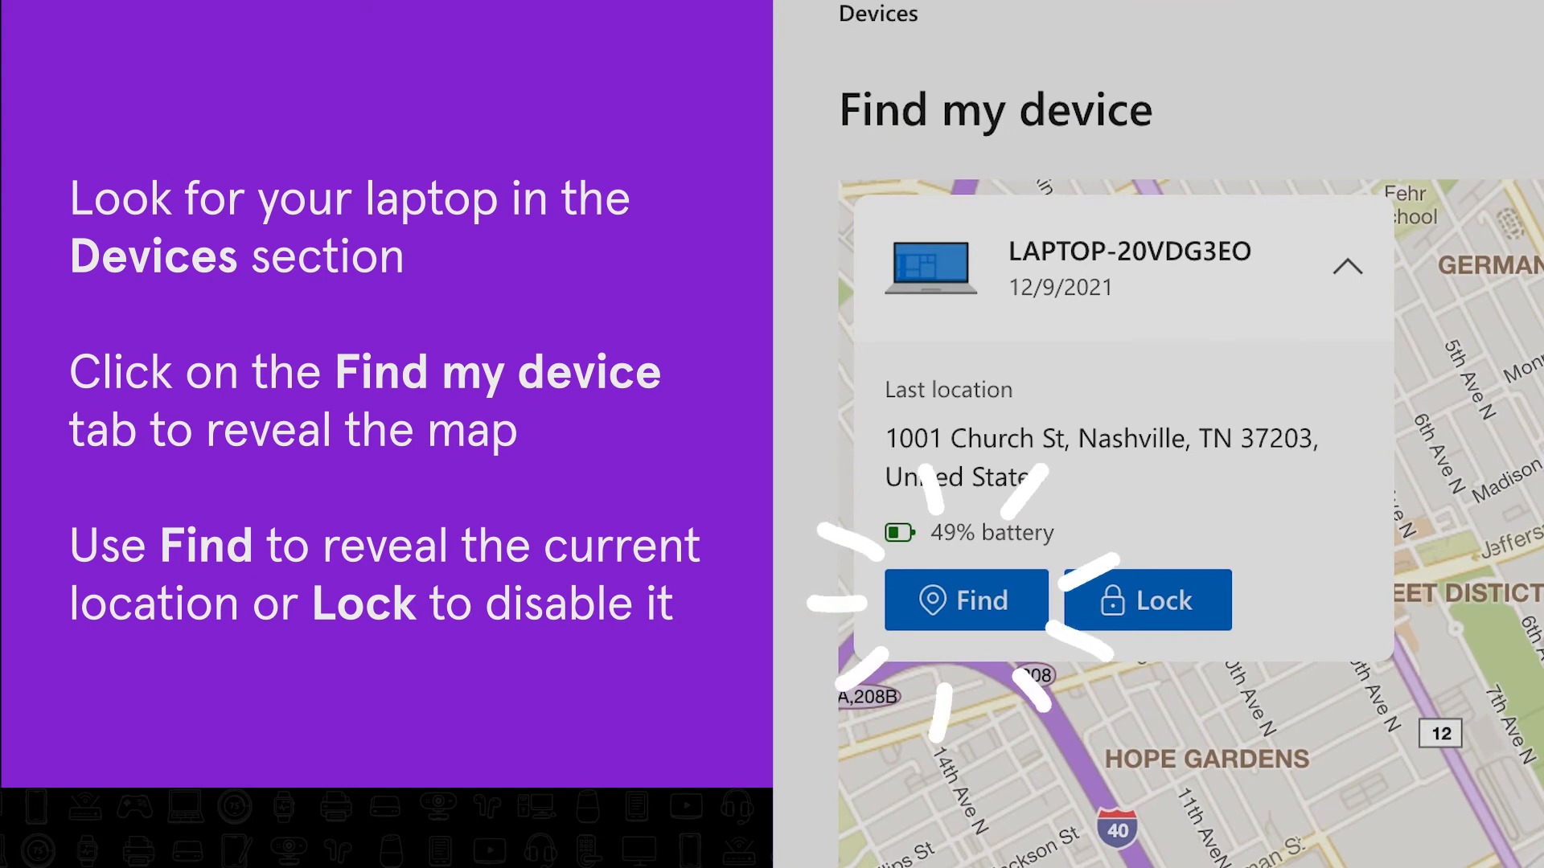